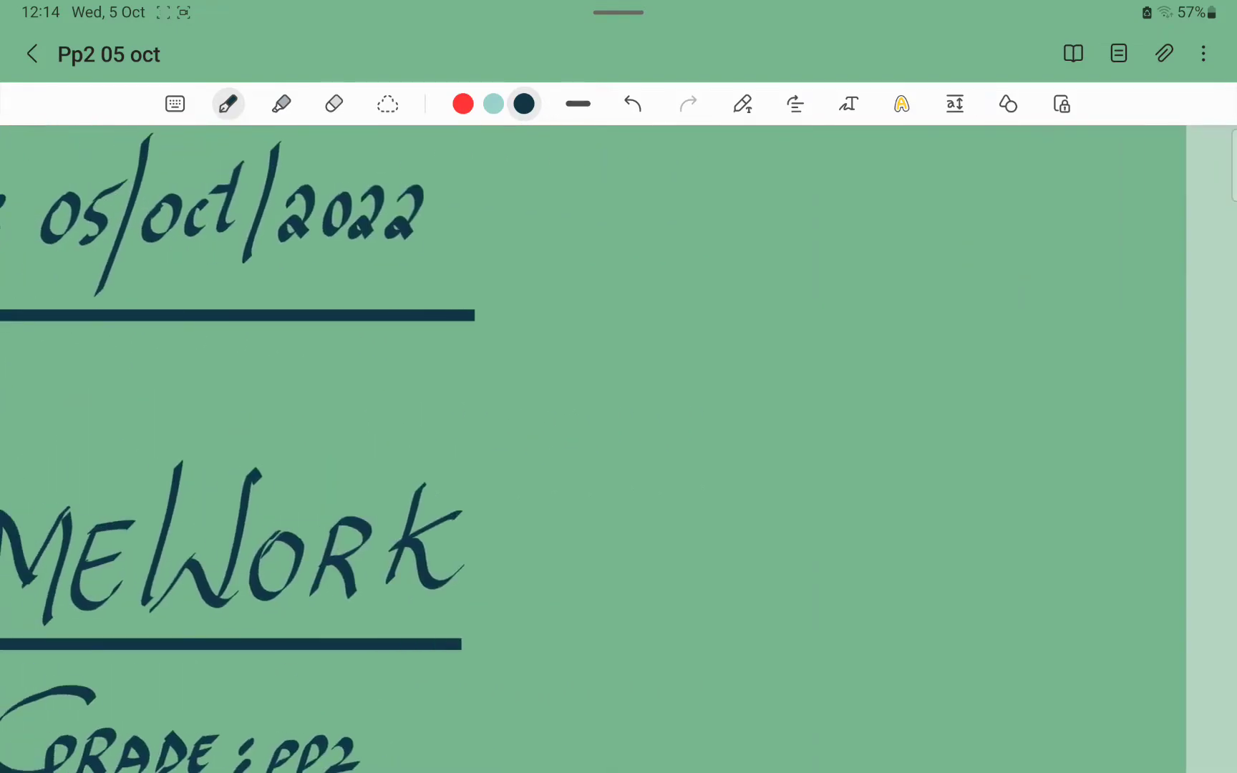
scroll("down", 3)
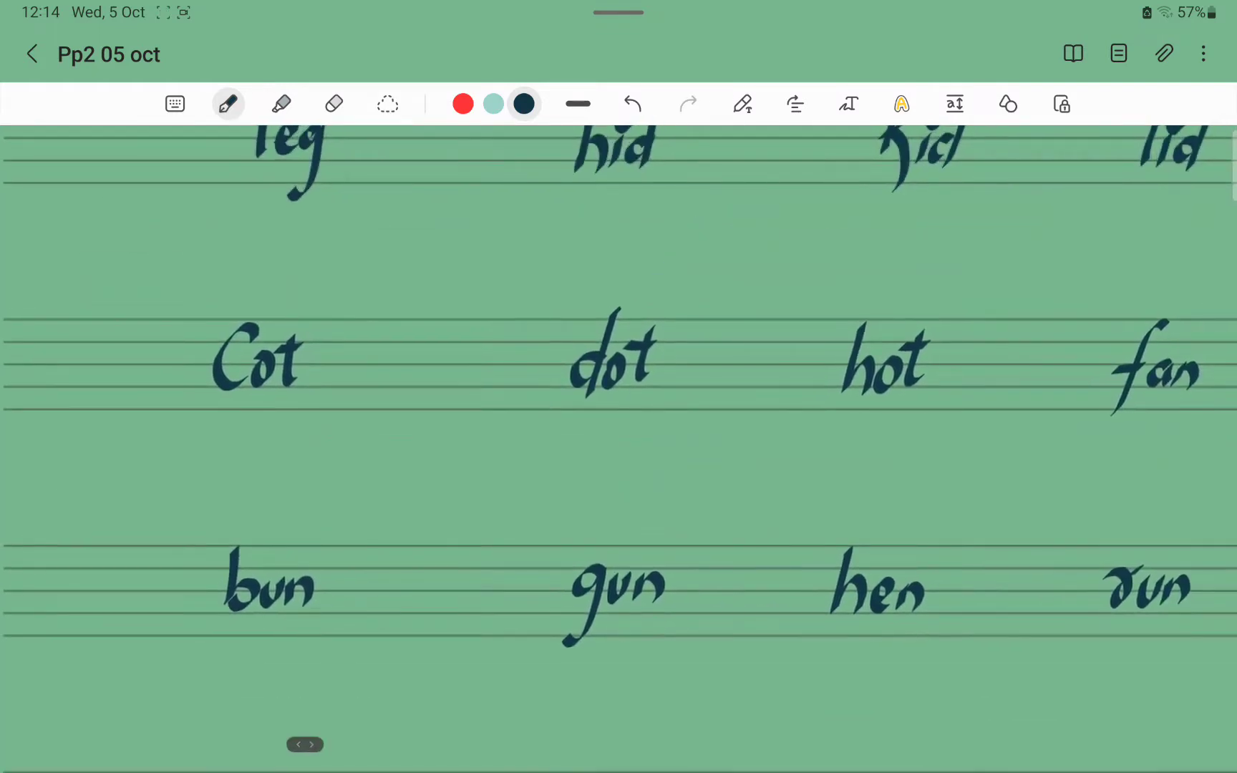